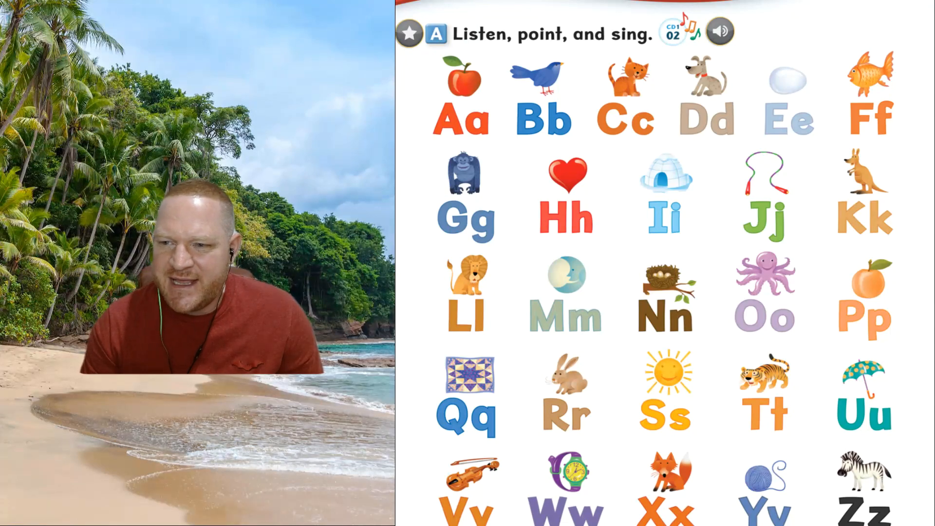
Box the Aa, Bb and Cc letter pairs with the apple and their pictures
click(459, 113)
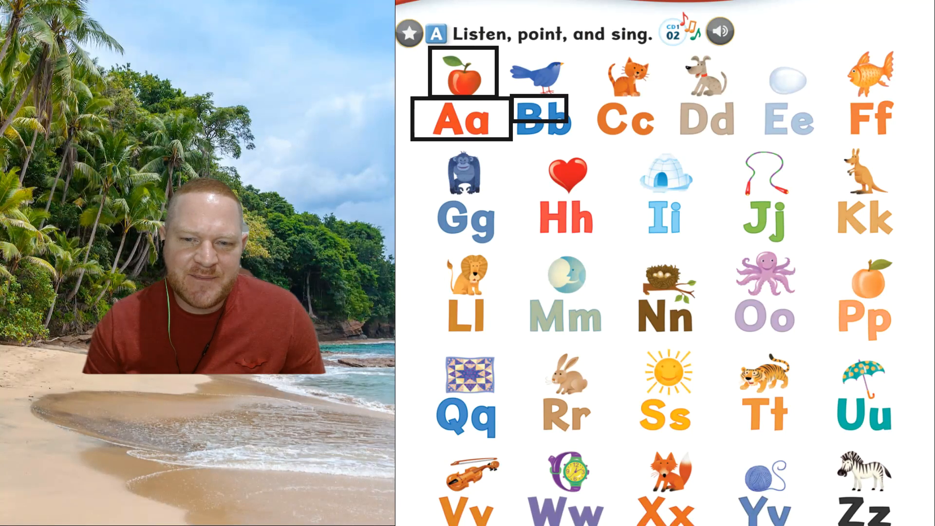
click(546, 117)
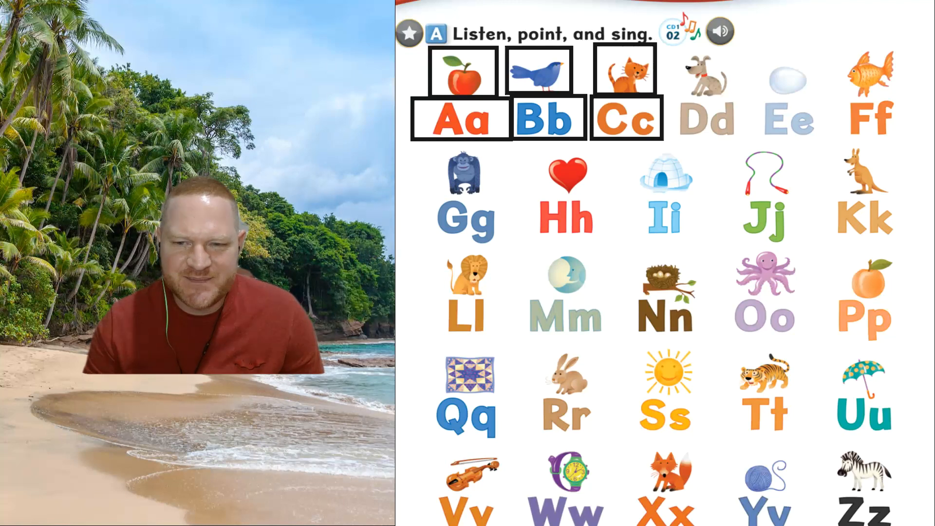
Box the Dd, Ee and Ff letter pairs with the dog, egg and fish pictures
click(705, 117)
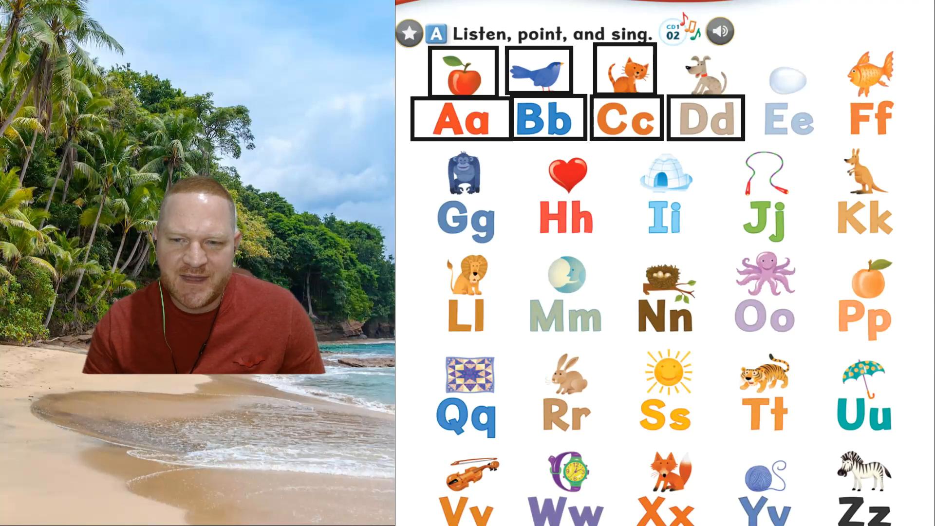
click(703, 71)
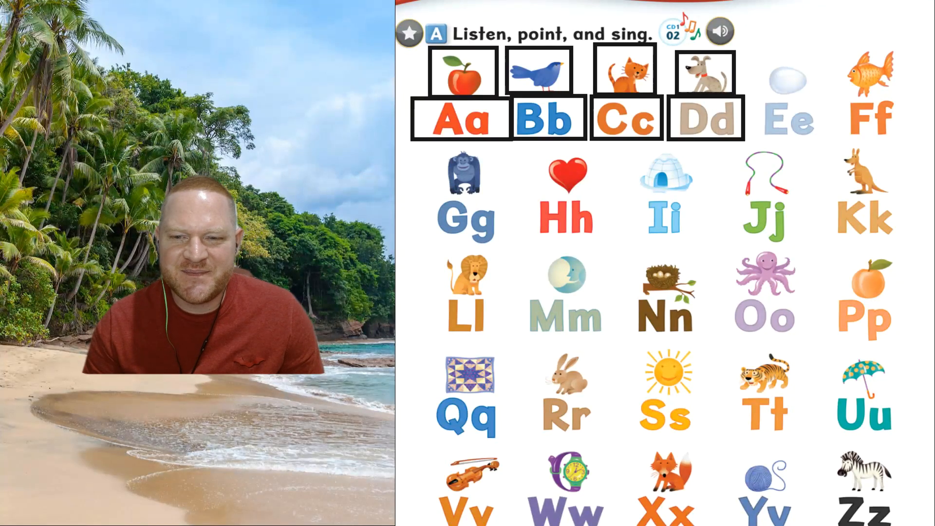
click(783, 118)
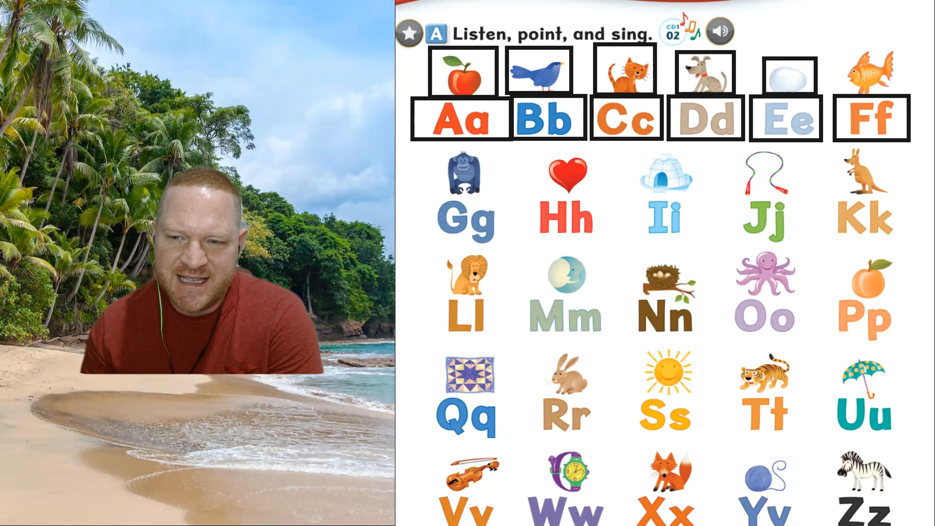
click(869, 73)
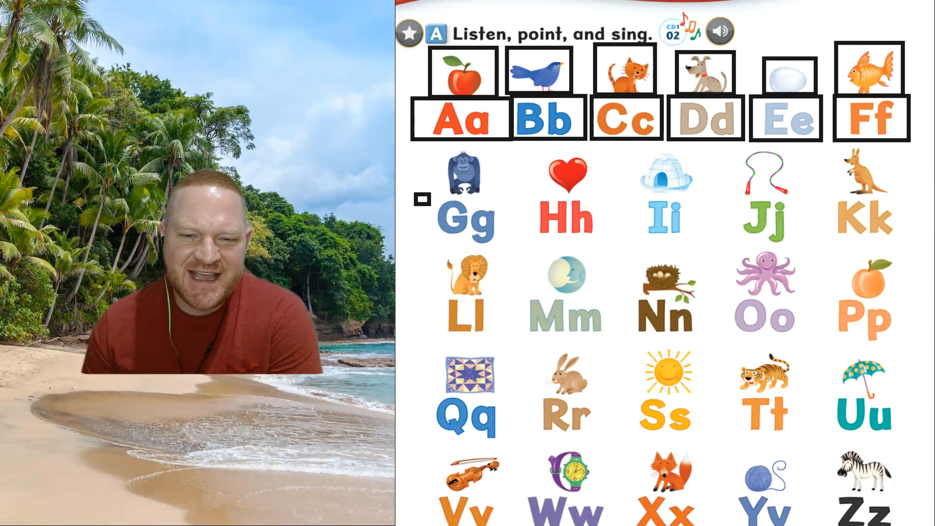
Box Gg with the gorilla, Hh with the heart, Ii with the igloo, and Jj and Kk with their pictures
click(465, 217)
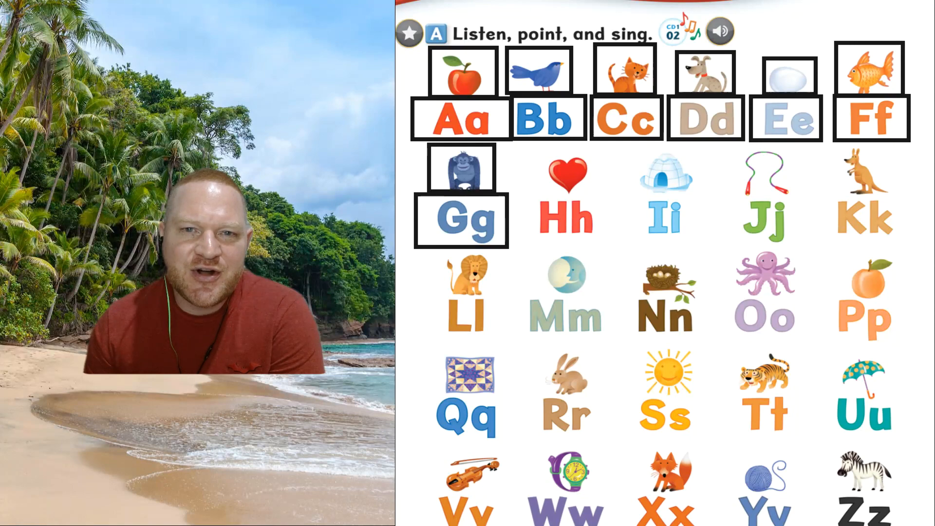
click(565, 216)
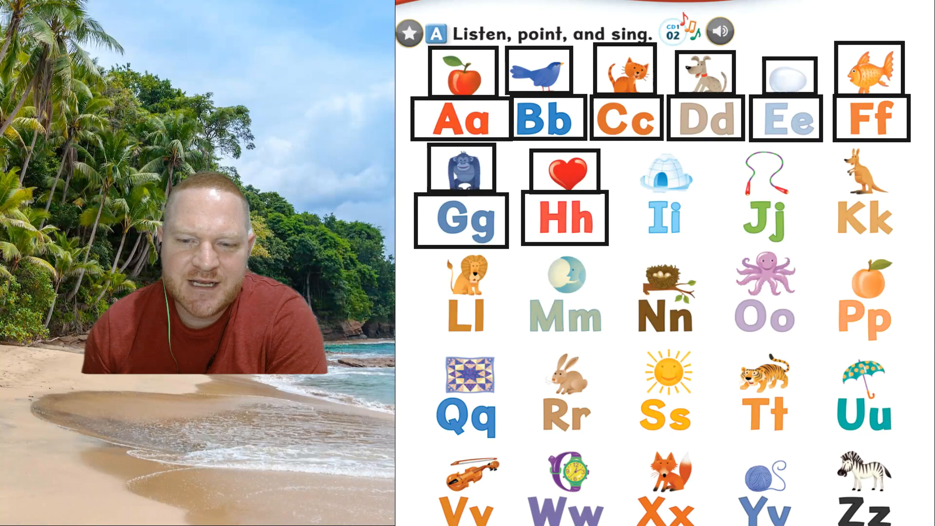
click(663, 216)
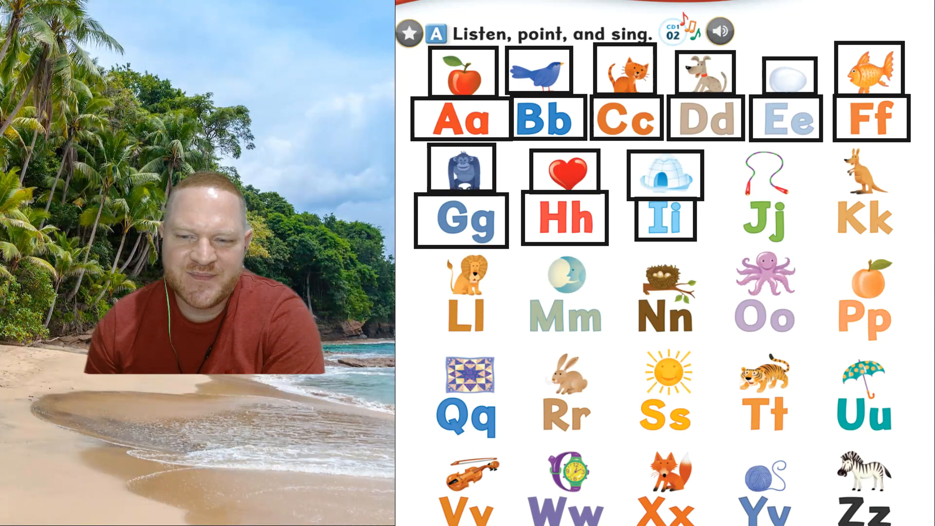
click(765, 221)
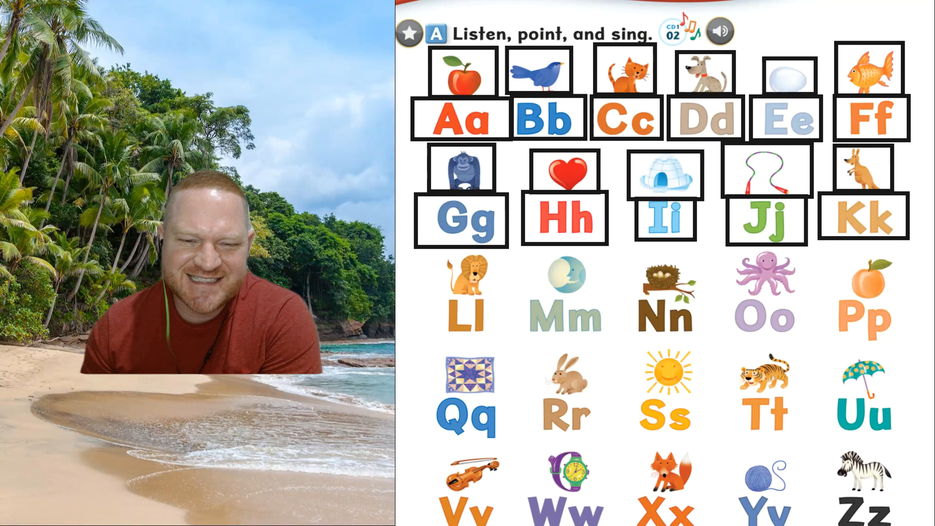
Box Ll with the lion, Mm with the moon, and Nn with the nest
click(462, 307)
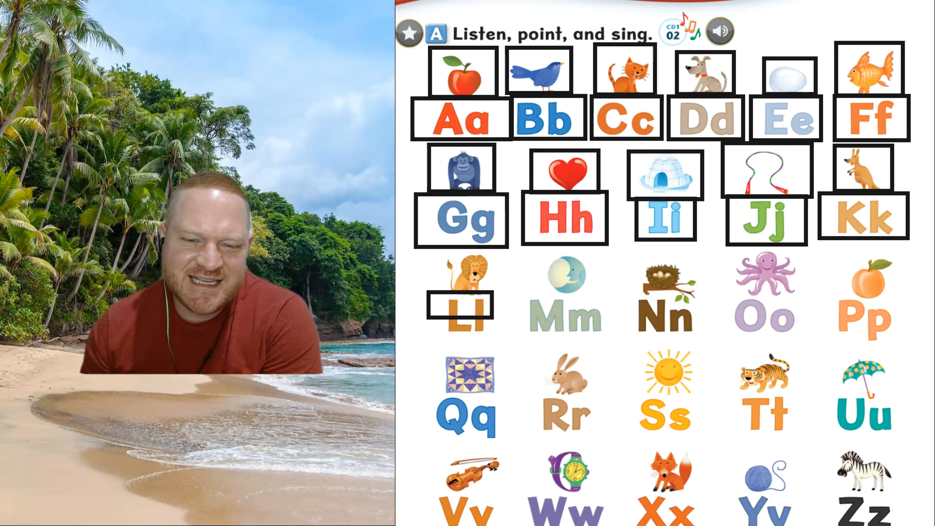
click(467, 314)
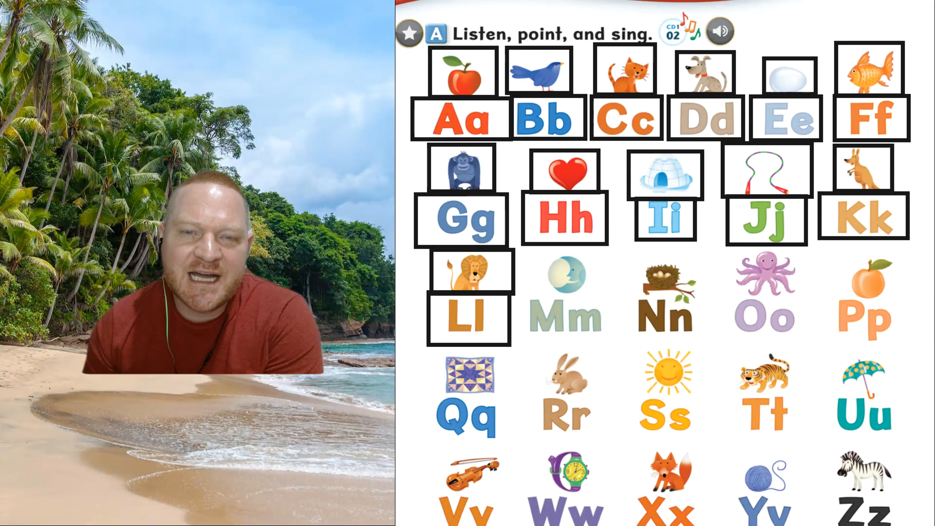
click(562, 310)
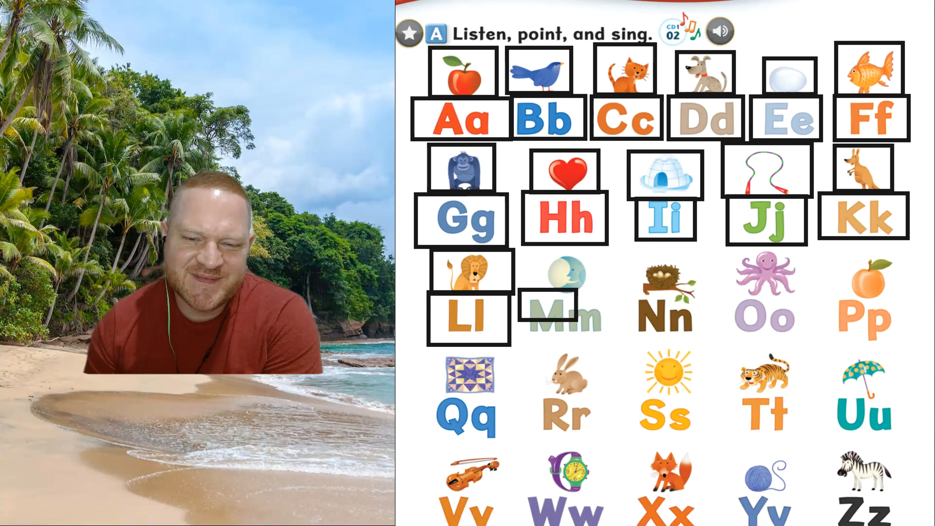
click(564, 315)
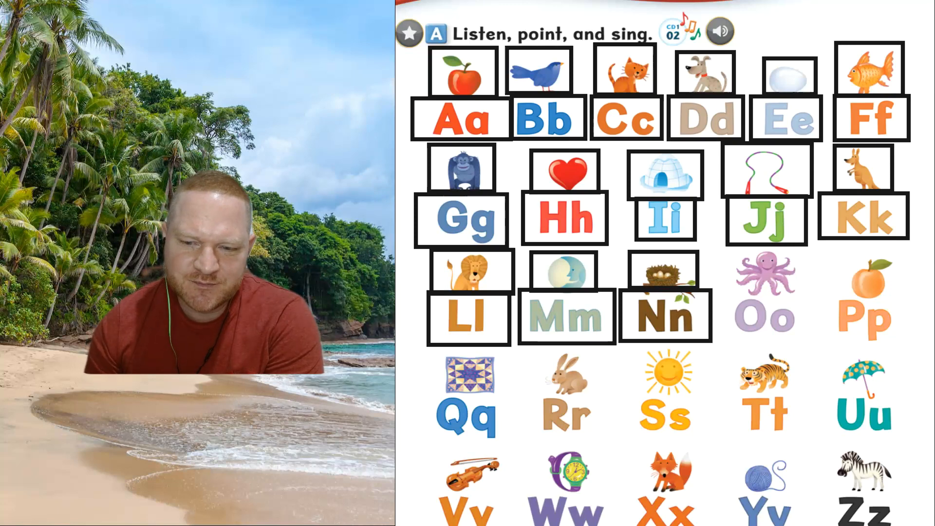
Box Oo with the octopus and Pp with the peach
click(765, 314)
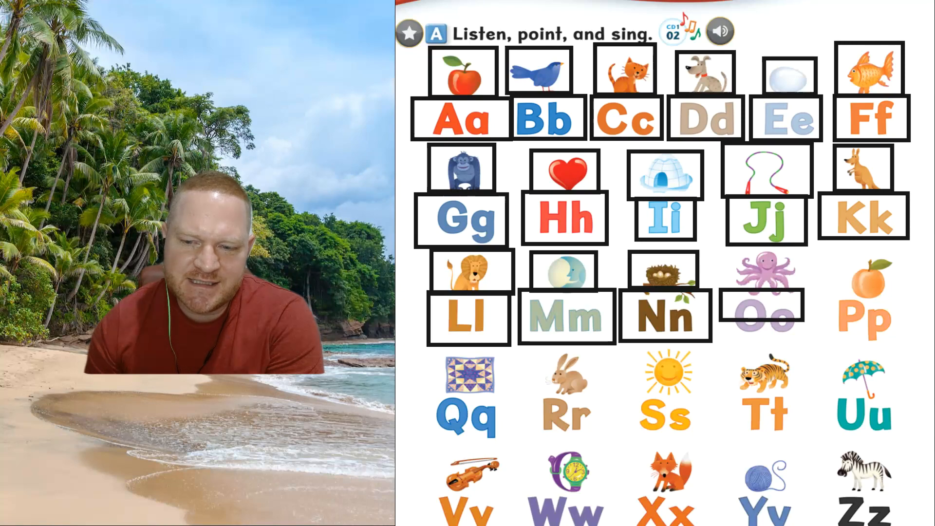
click(766, 315)
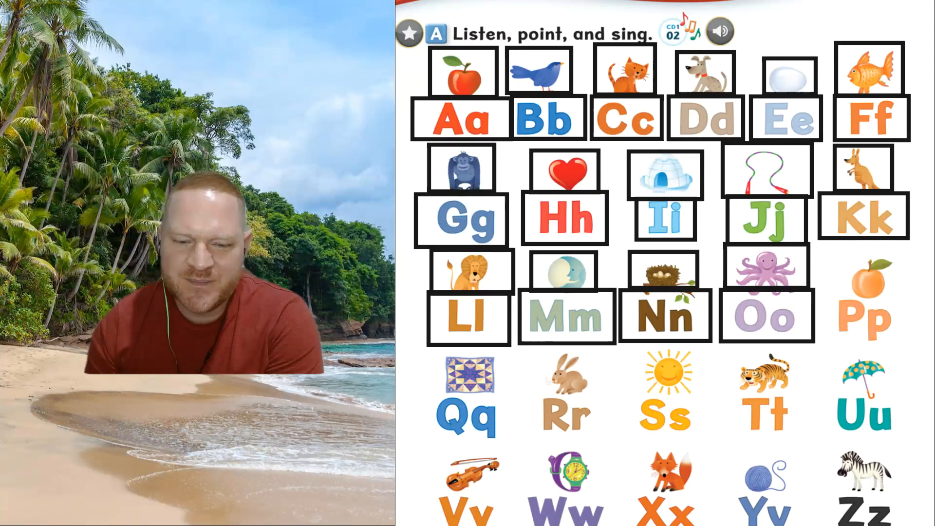
click(861, 316)
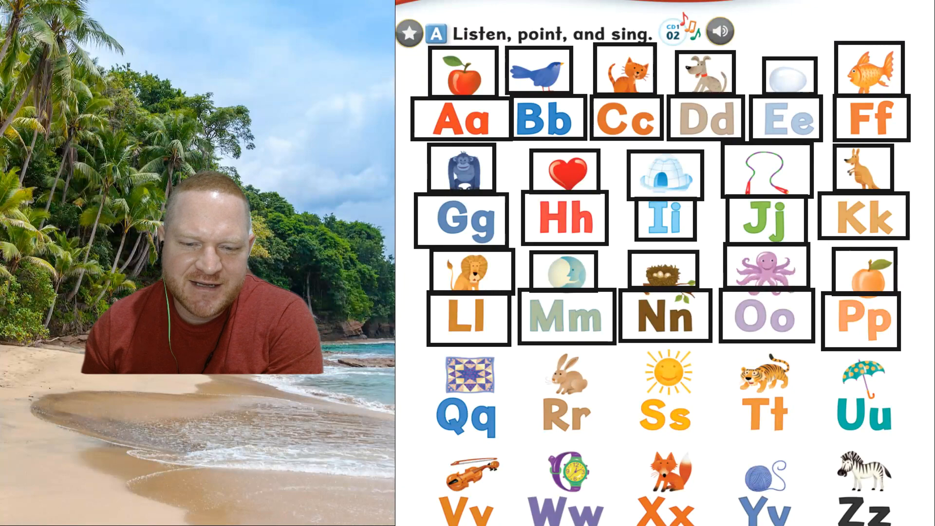
Box Qq with the quilt, Rr with the rabbit, Ss with the sun, and start a box on Tt
click(466, 415)
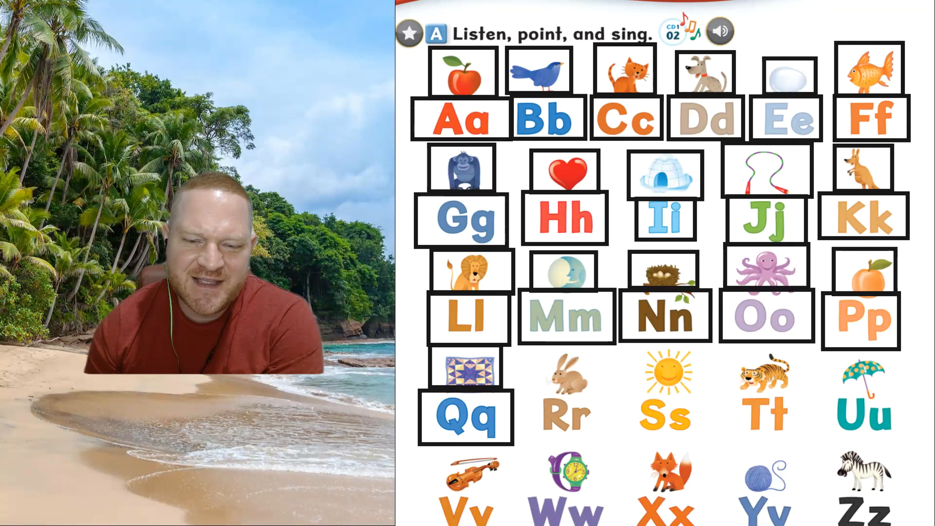
click(561, 416)
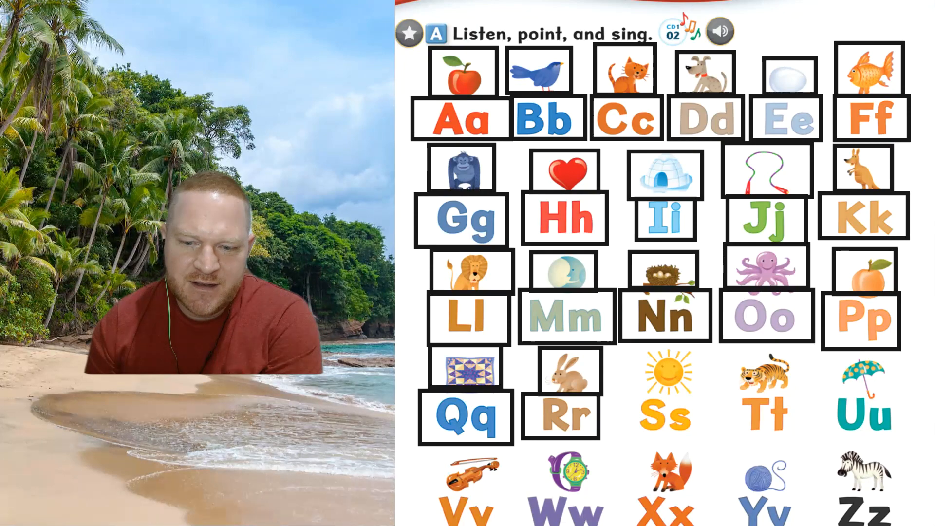
click(663, 415)
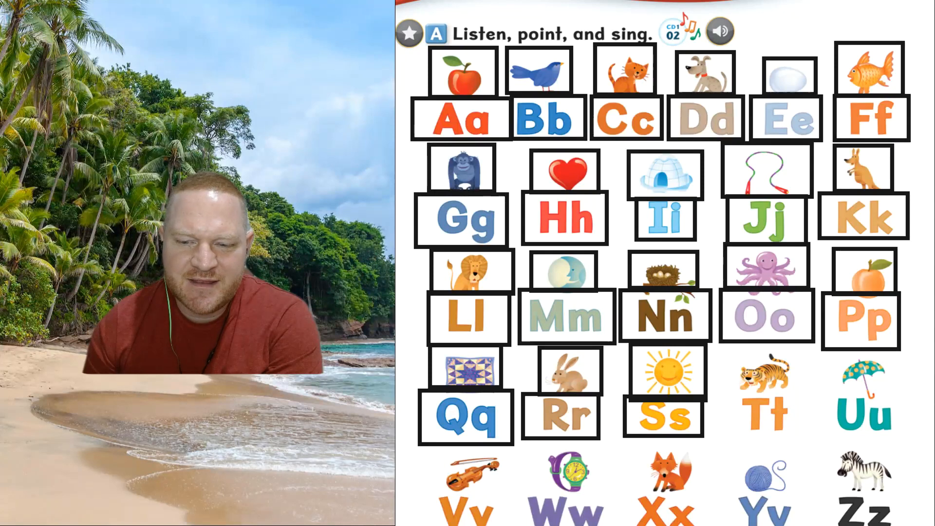
click(757, 411)
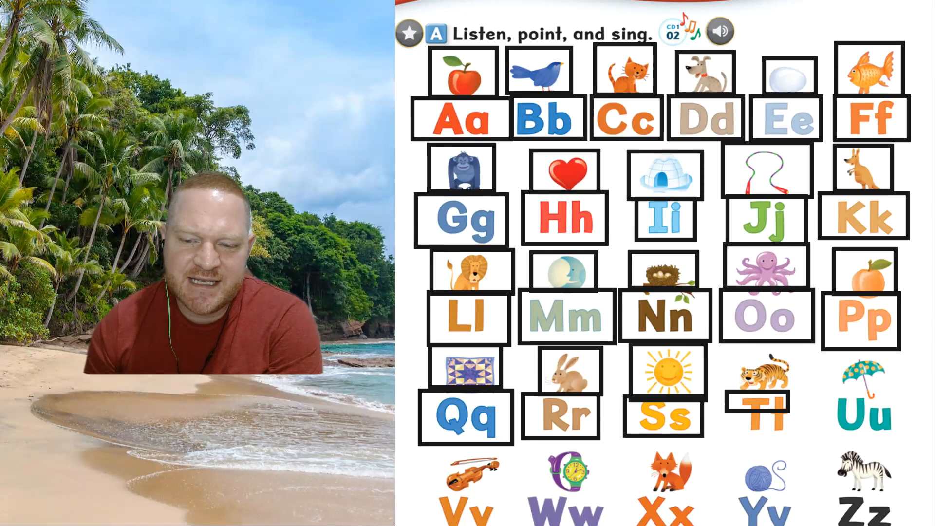